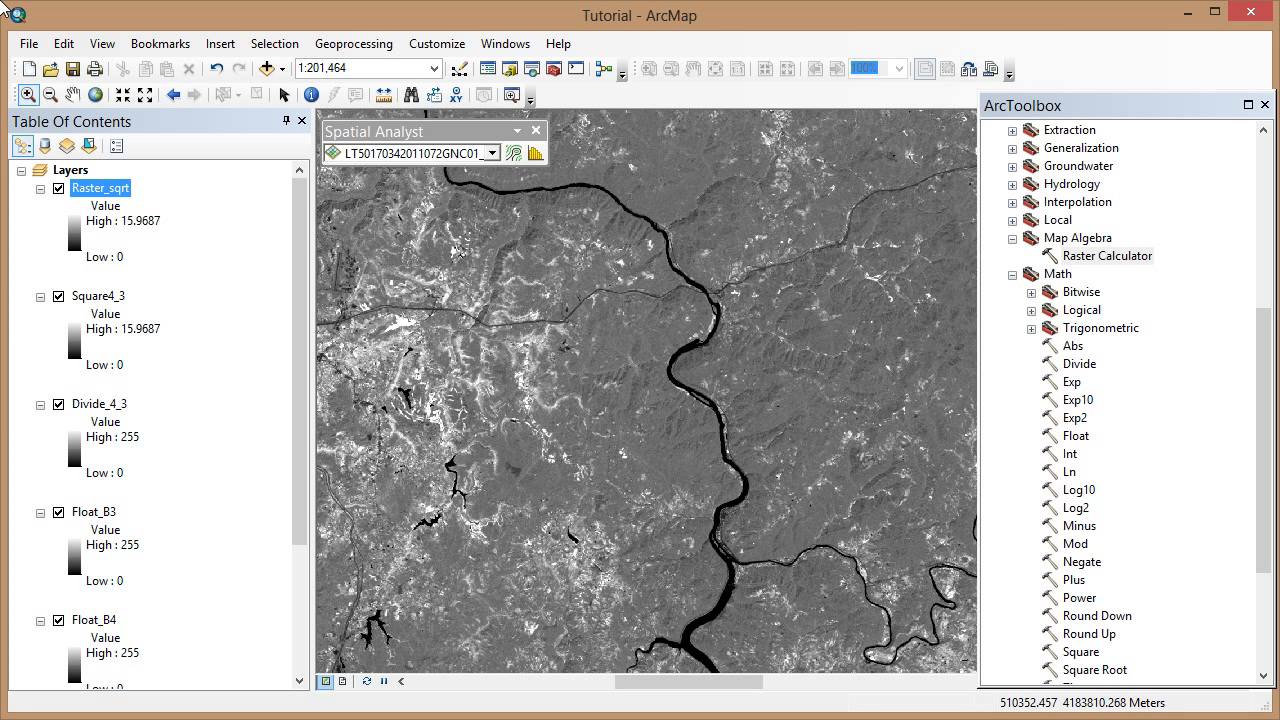
pyautogui.moveTo(197, 10)
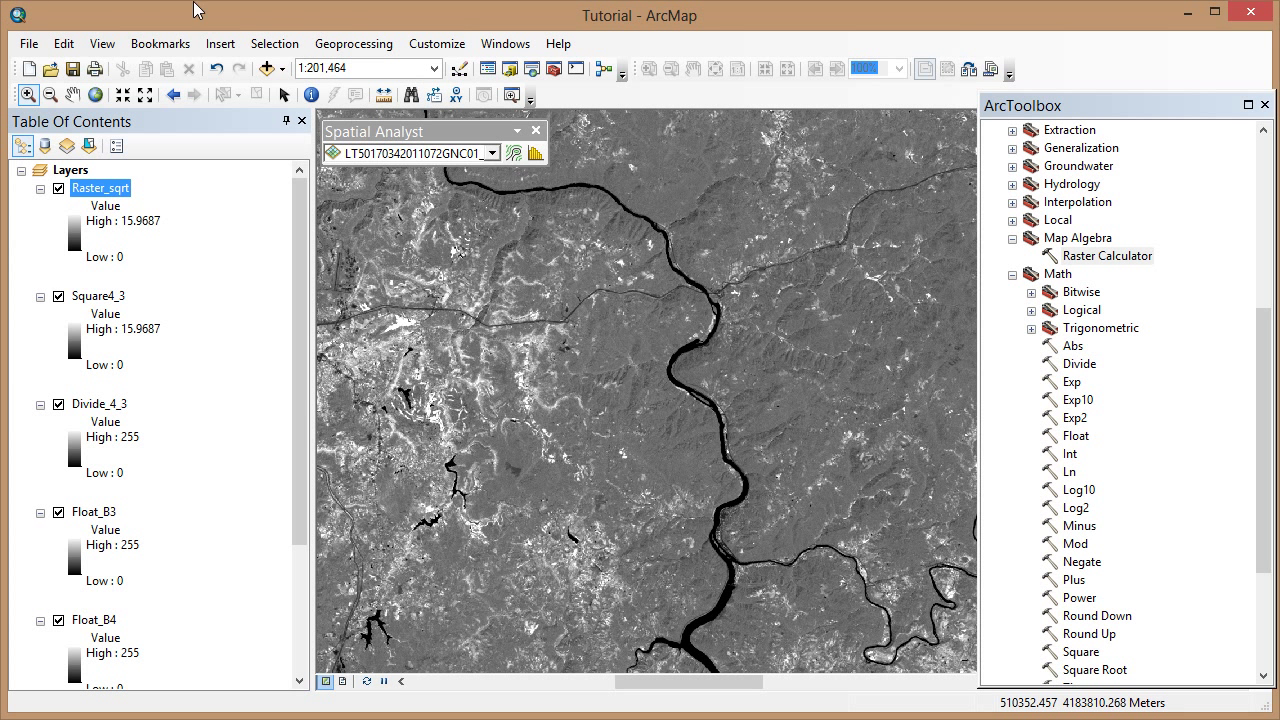
pyautogui.moveTo(1083, 214)
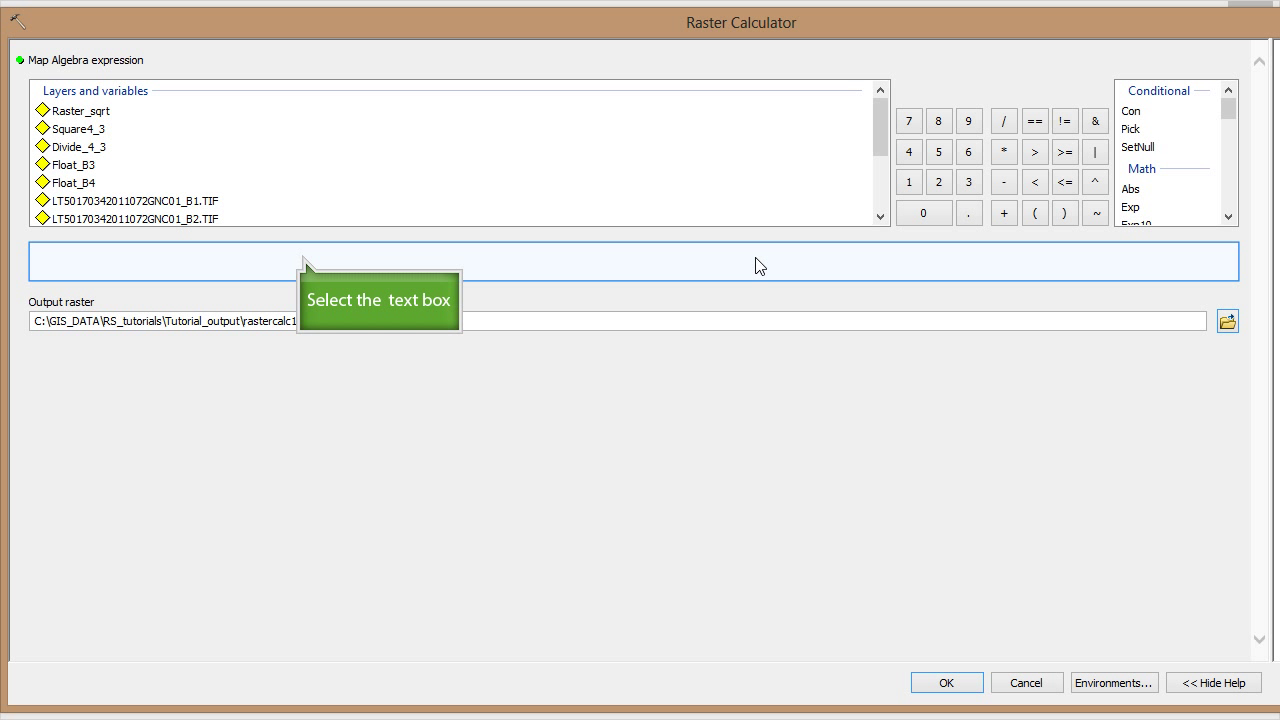
pyautogui.moveTo(303, 262)
pyautogui.write('(')
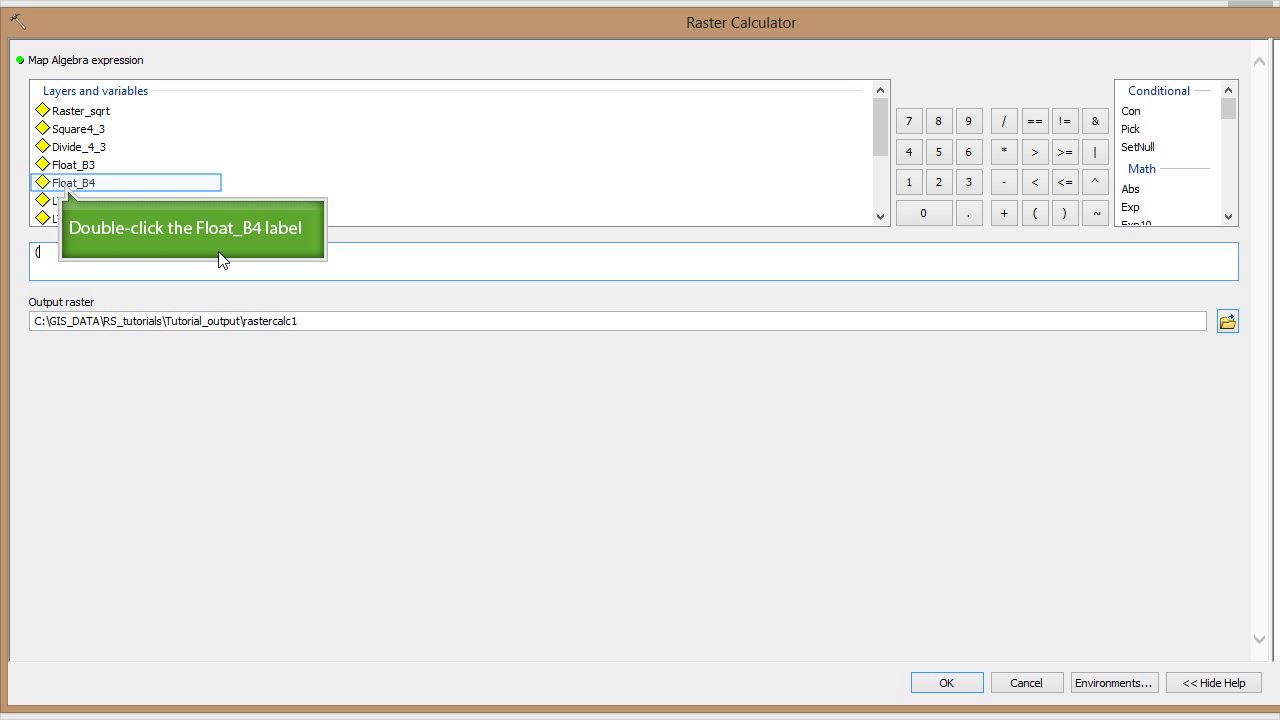
# Step: Combine Float_B4 and Float_B3 with minus, divide and plus into ('Float_B4'-'Float_B3') / ('Float_B4' + 'Float_B3')
pyautogui.doubleClick(75, 182)
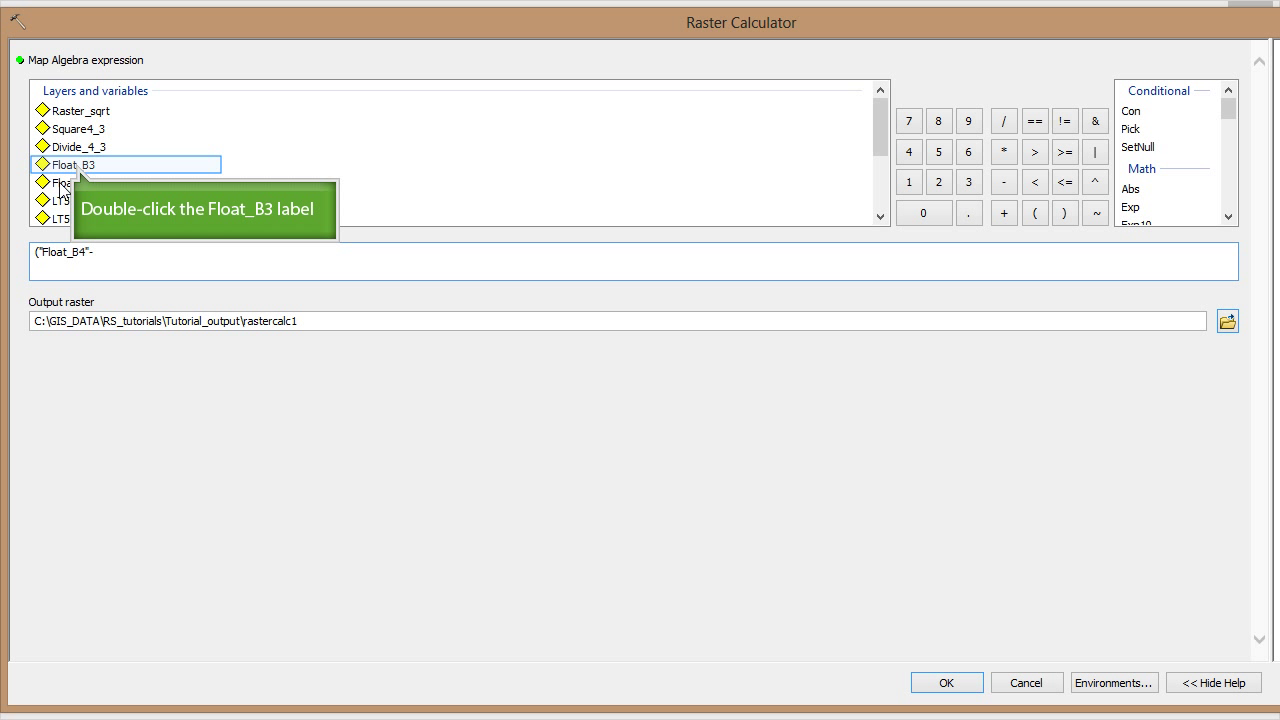
pyautogui.doubleClick(72, 164)
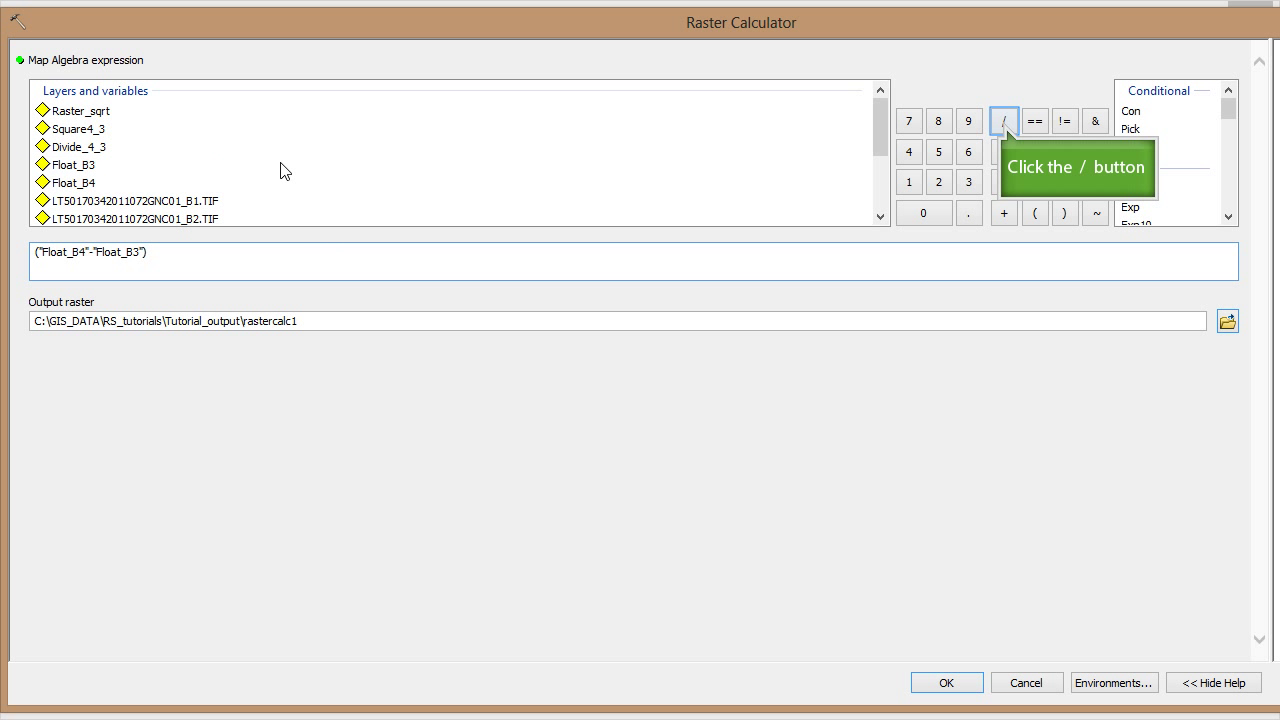
pyautogui.moveTo(997, 137)
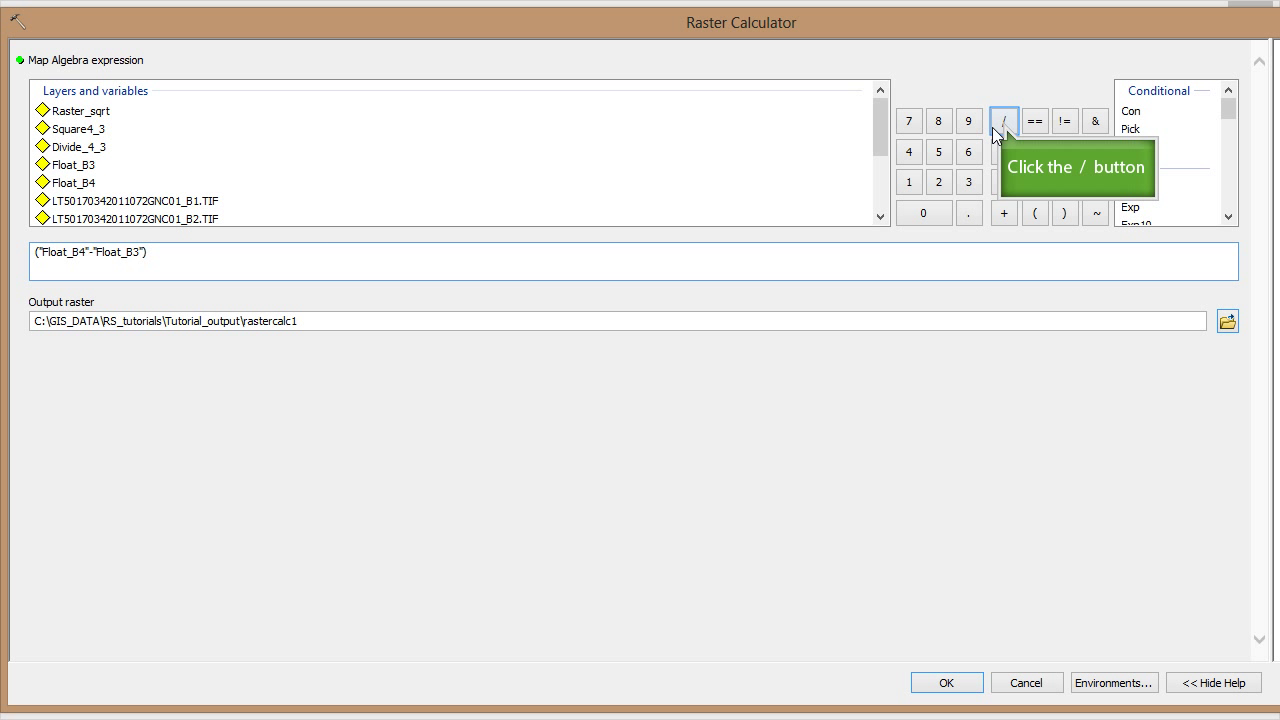
pyautogui.click(1003, 121)
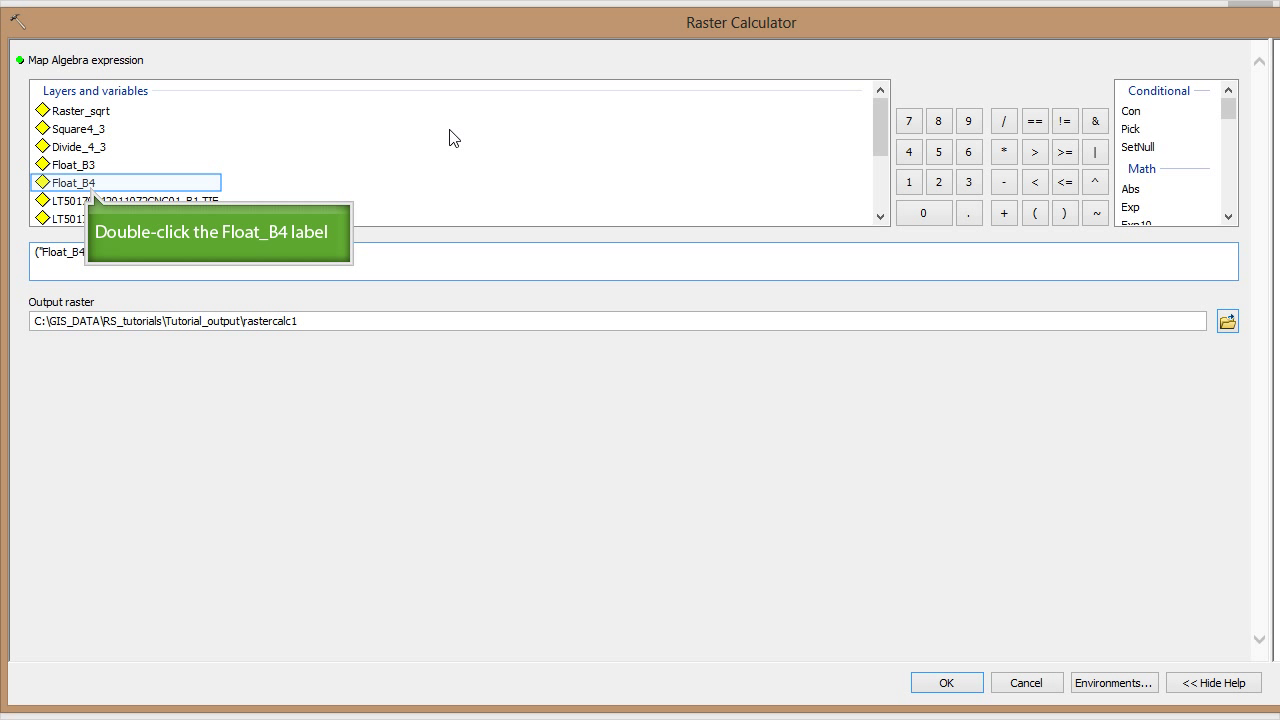
pyautogui.doubleClick(70, 182)
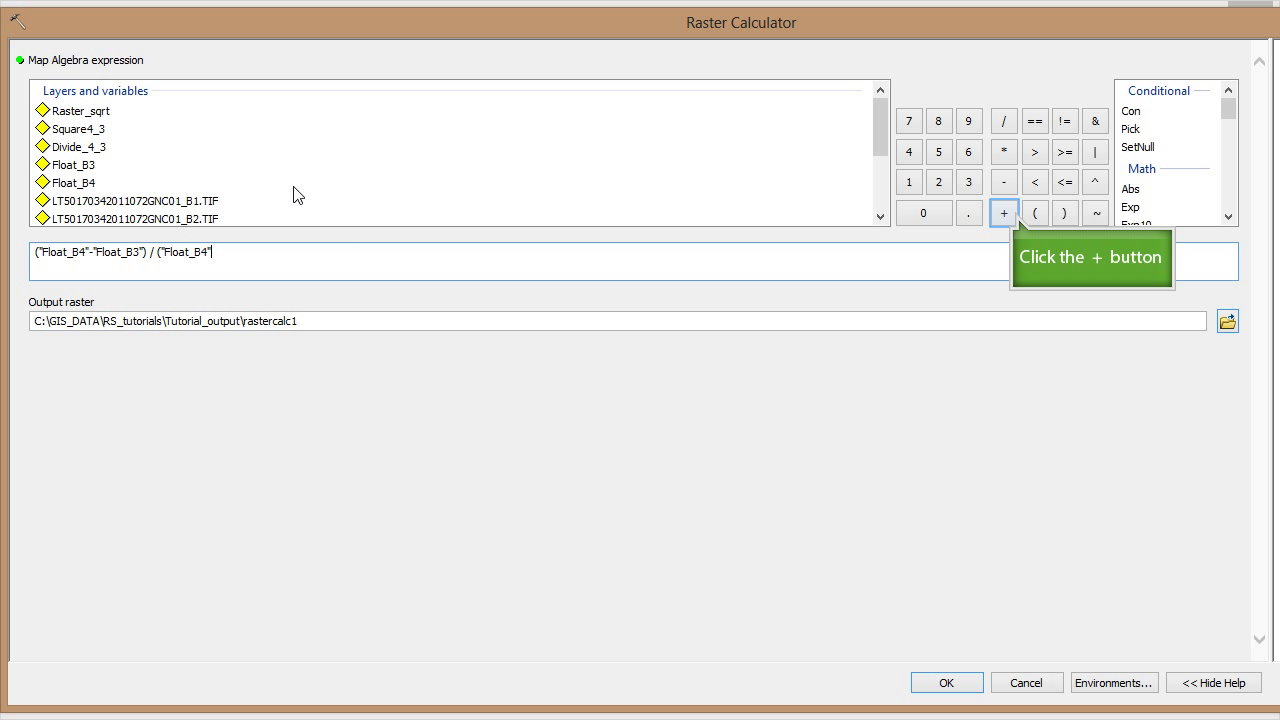
pyautogui.moveTo(1004, 213)
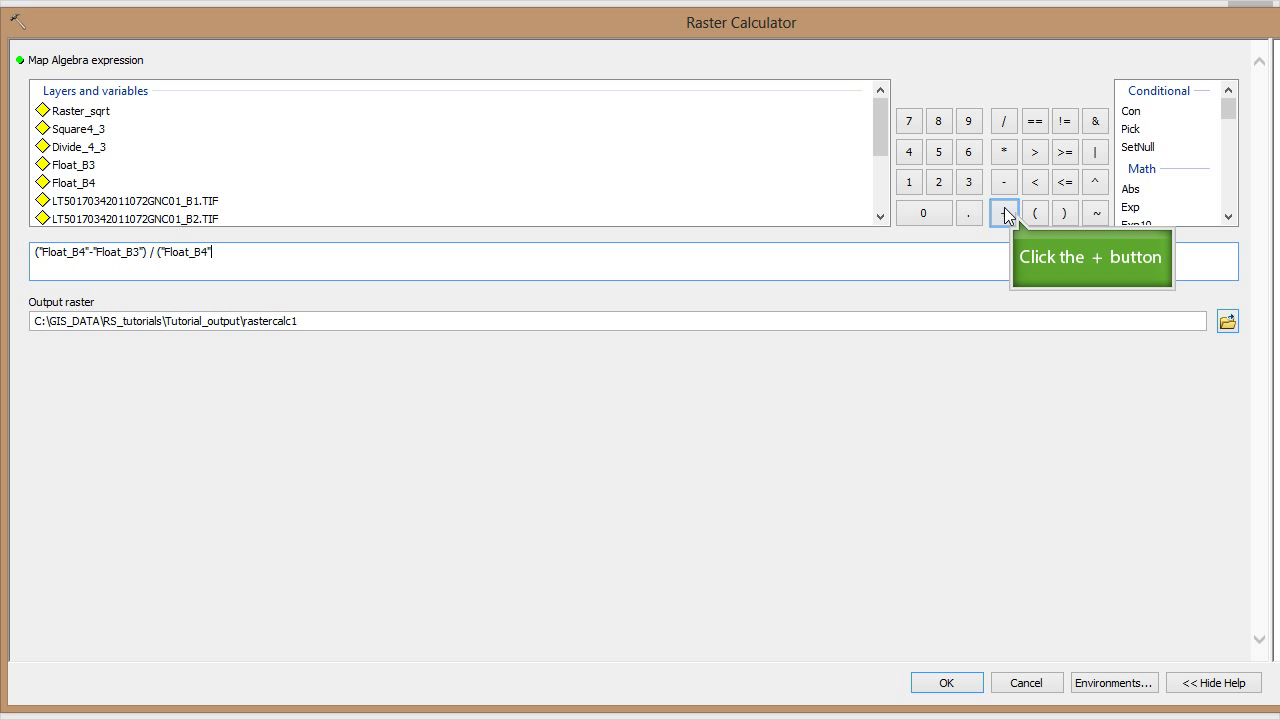
pyautogui.click(1004, 213)
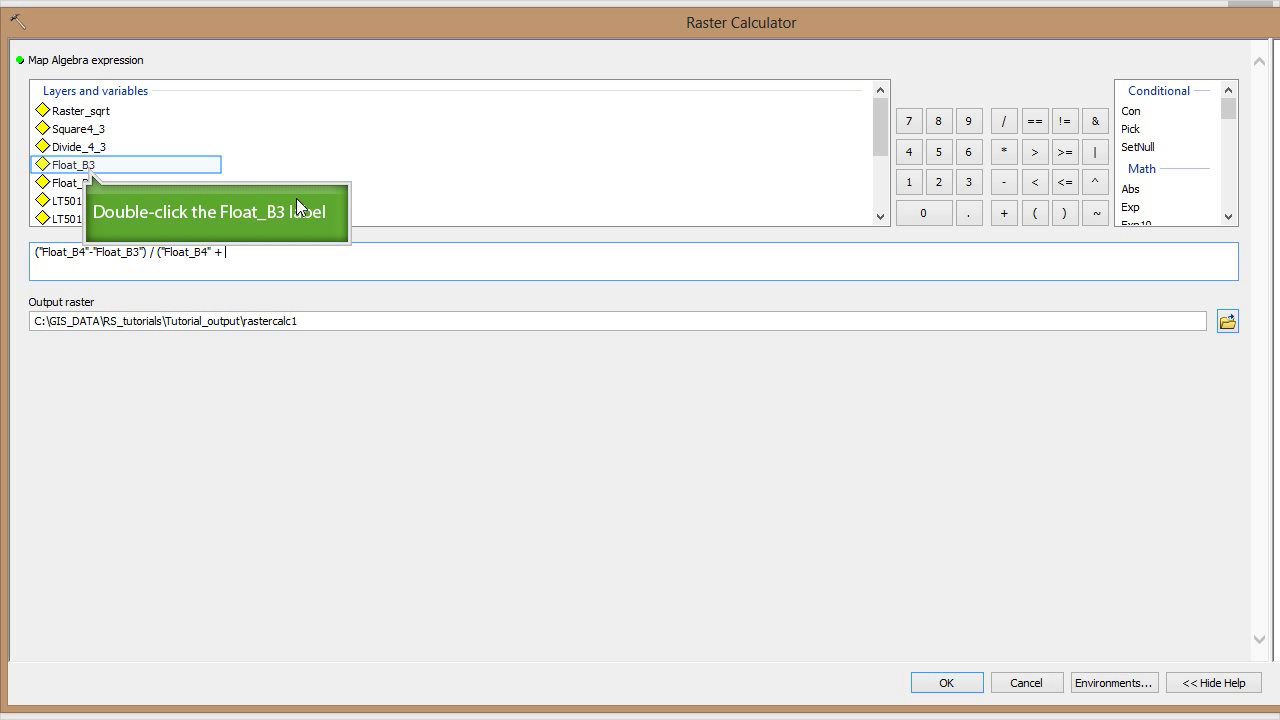
pyautogui.doubleClick(75, 164)
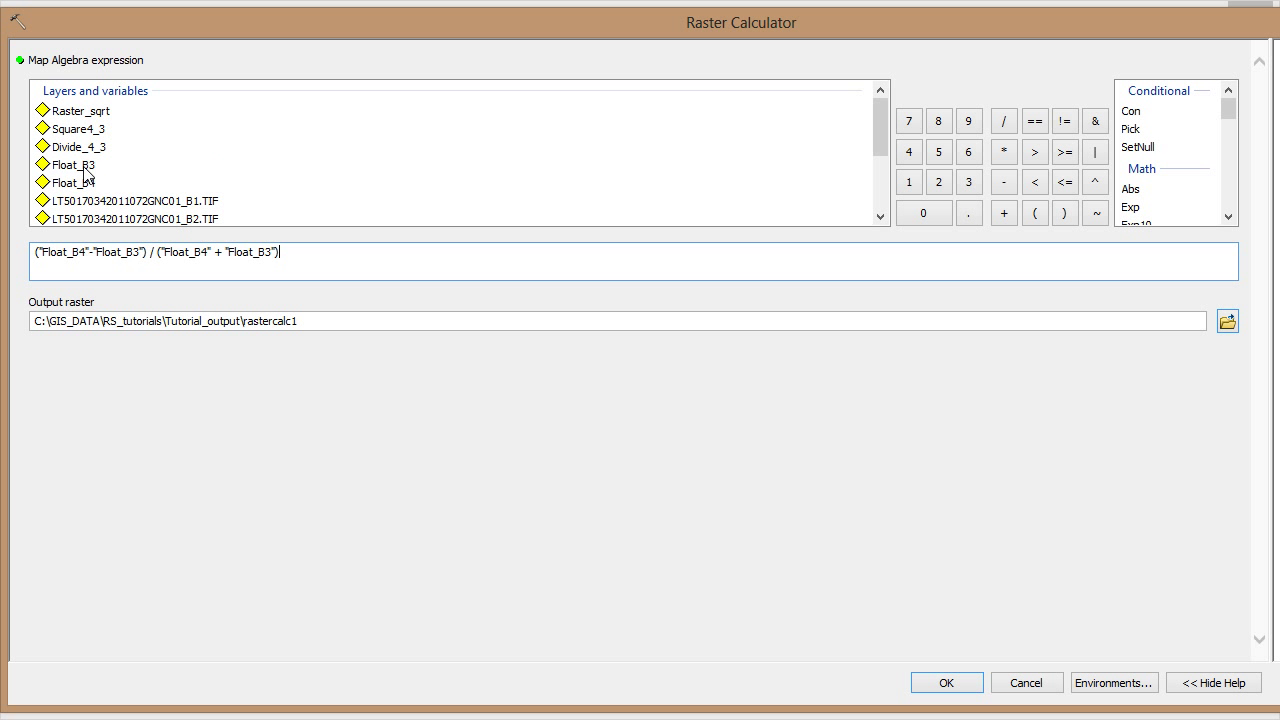
pyautogui.moveTo(247, 279)
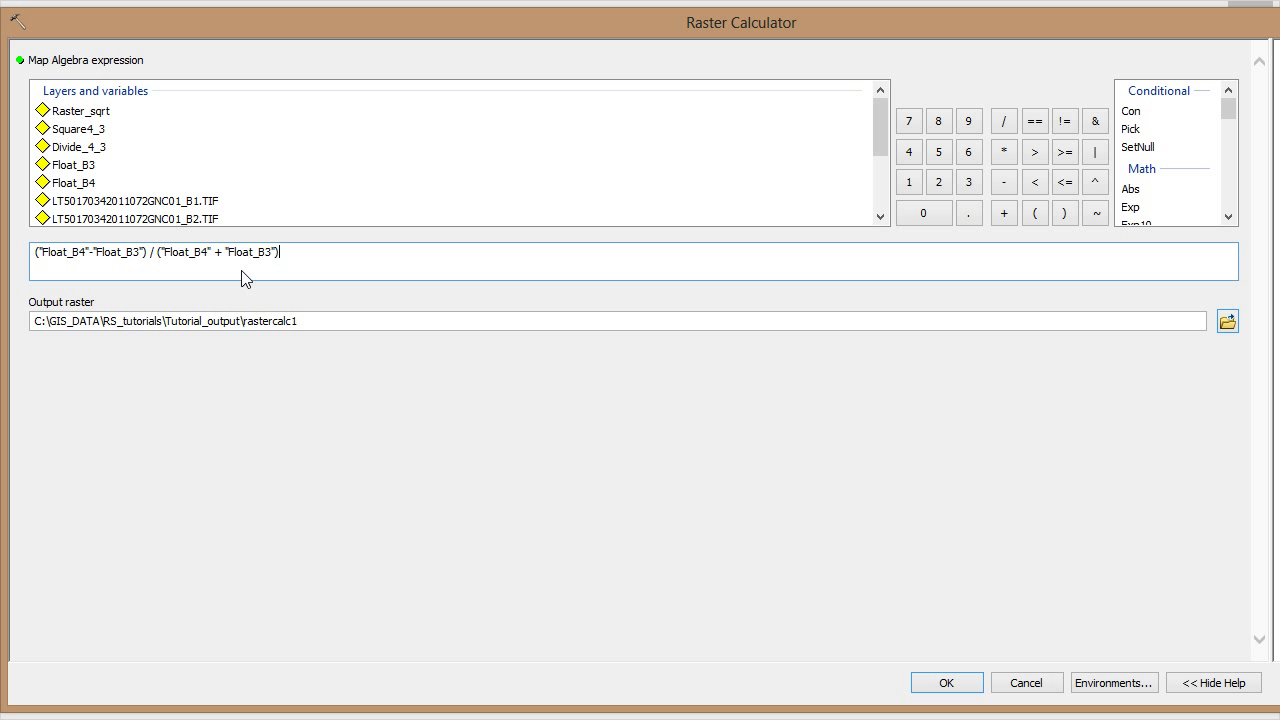
# Step: Name the output raster NDVI and run the Raster Calculator
pyautogui.write('NDVI')
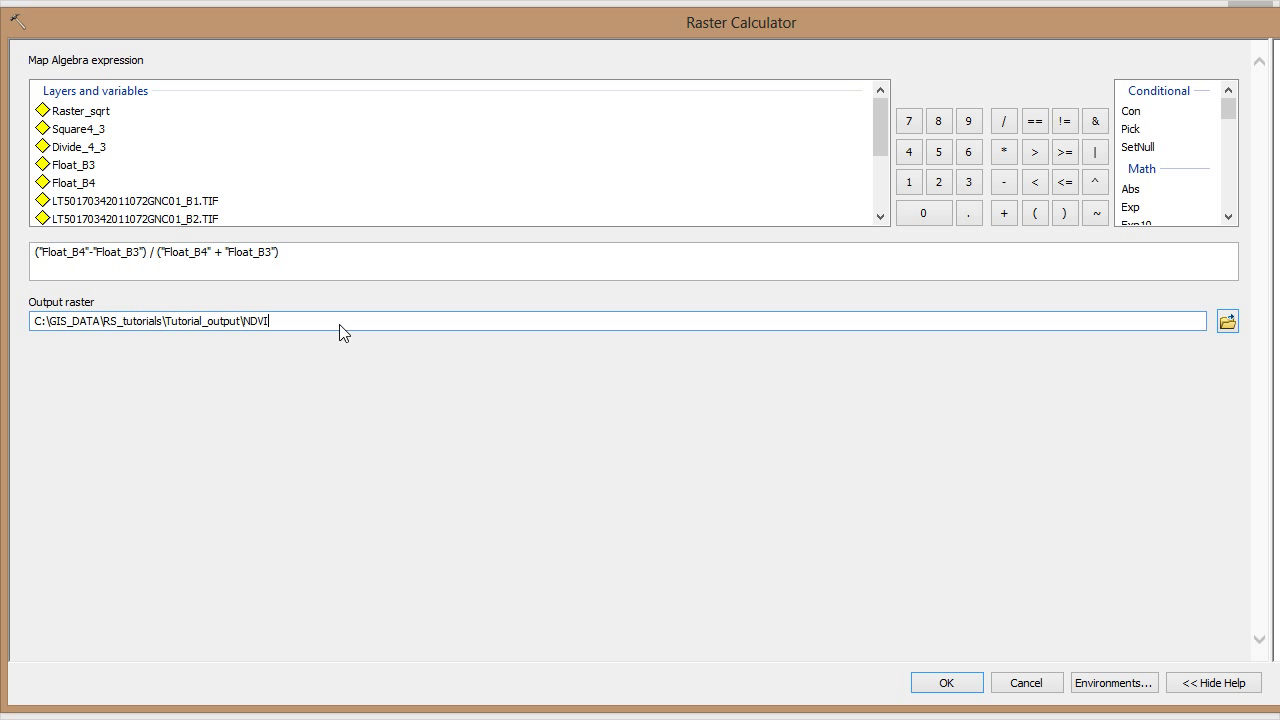
pyautogui.moveTo(946, 682)
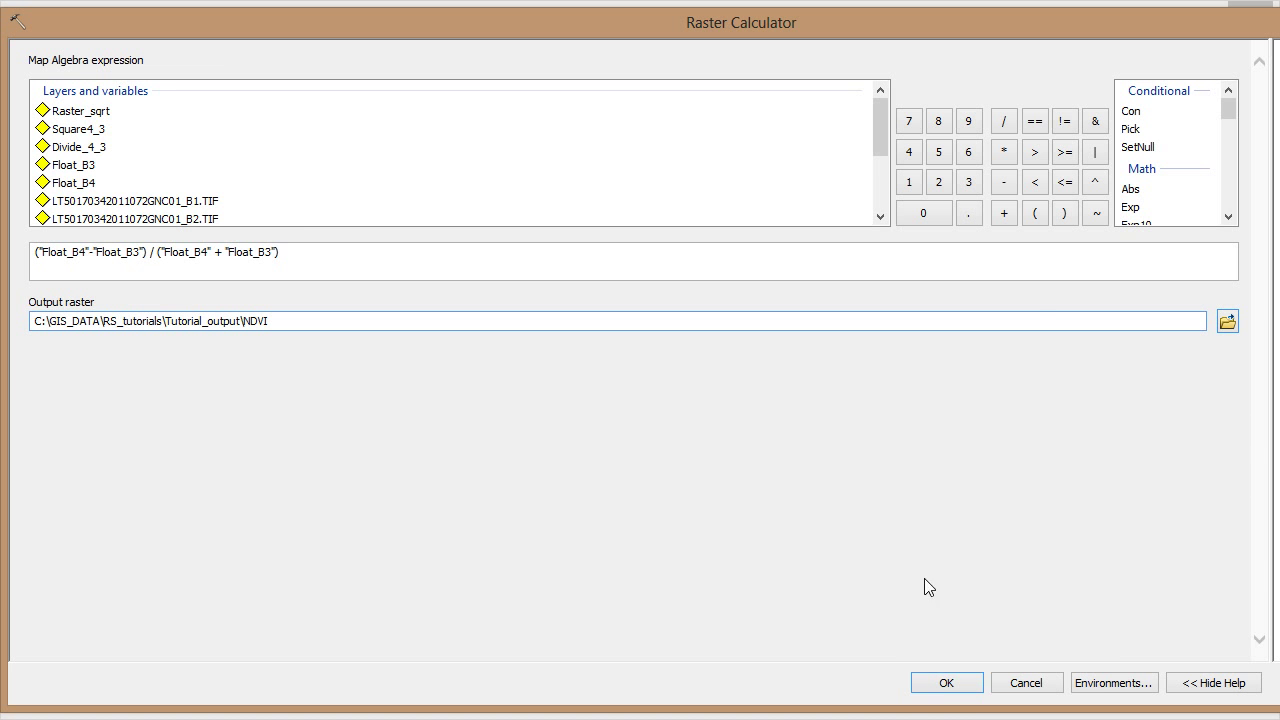
pyautogui.click(945, 682)
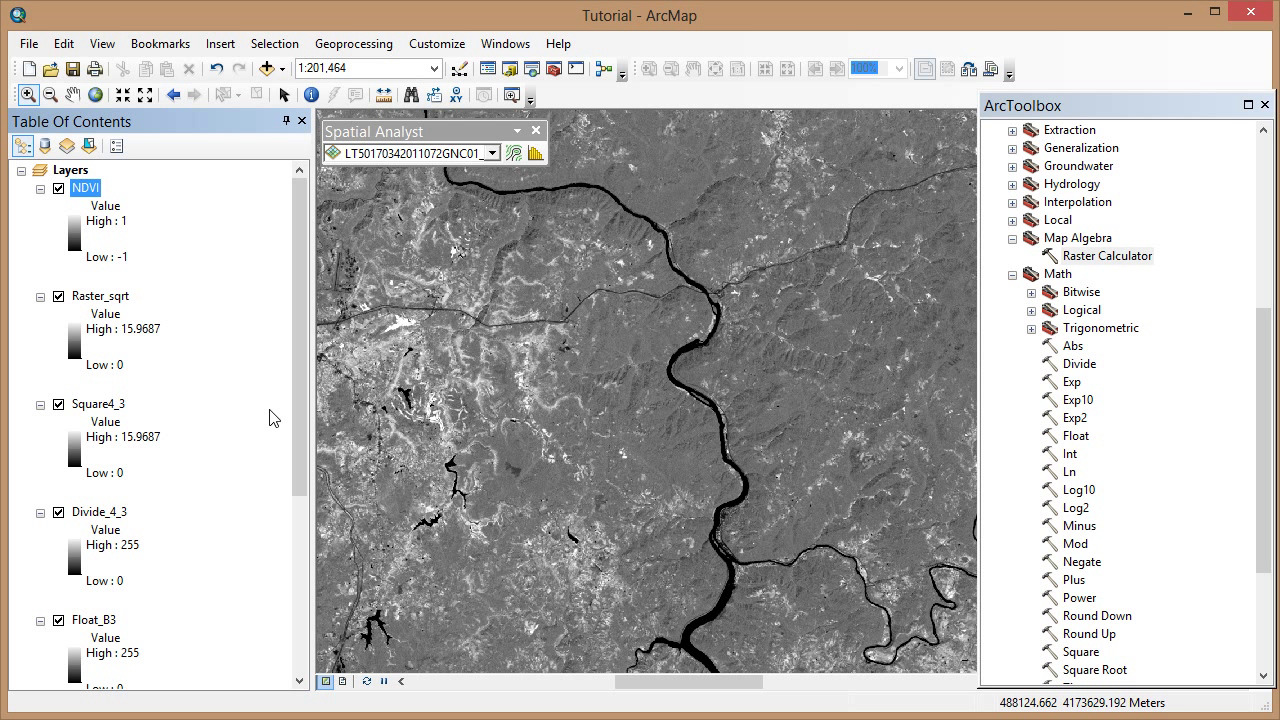
# Step: Move the B3 and B4 TIF layers above NDVI and display band 3
pyautogui.scroll(-3)
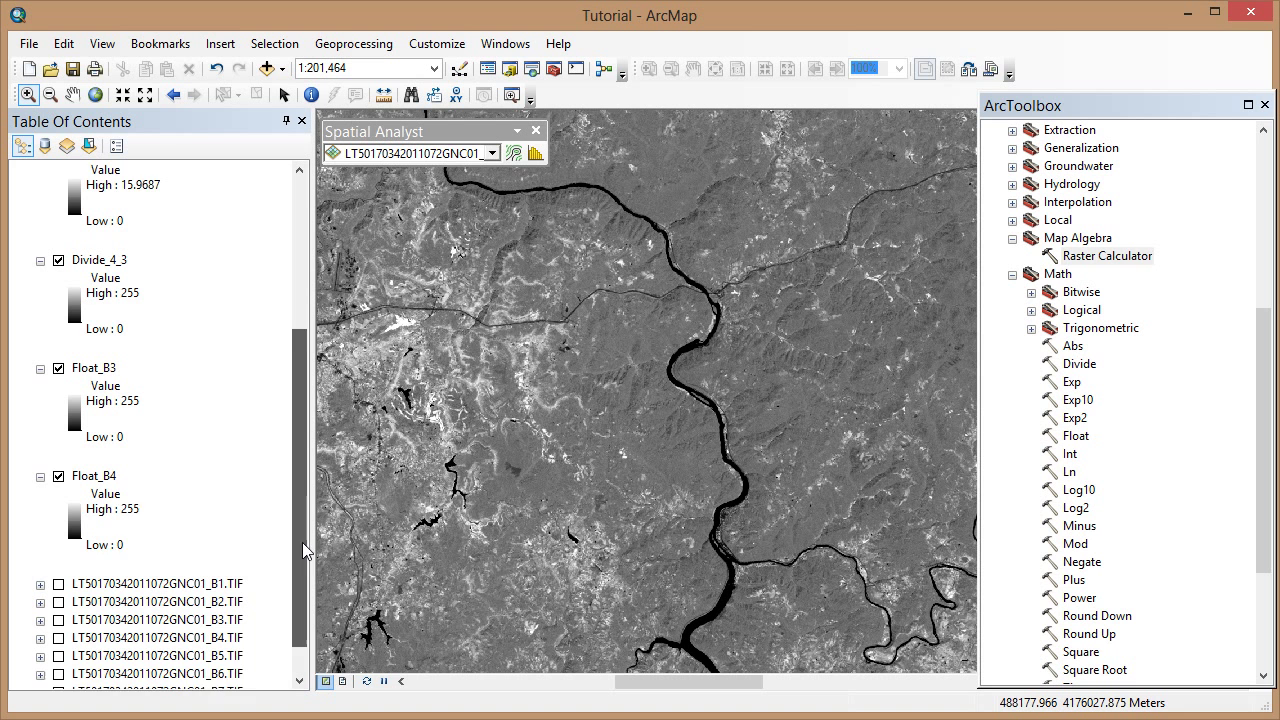
pyautogui.scroll(-3)
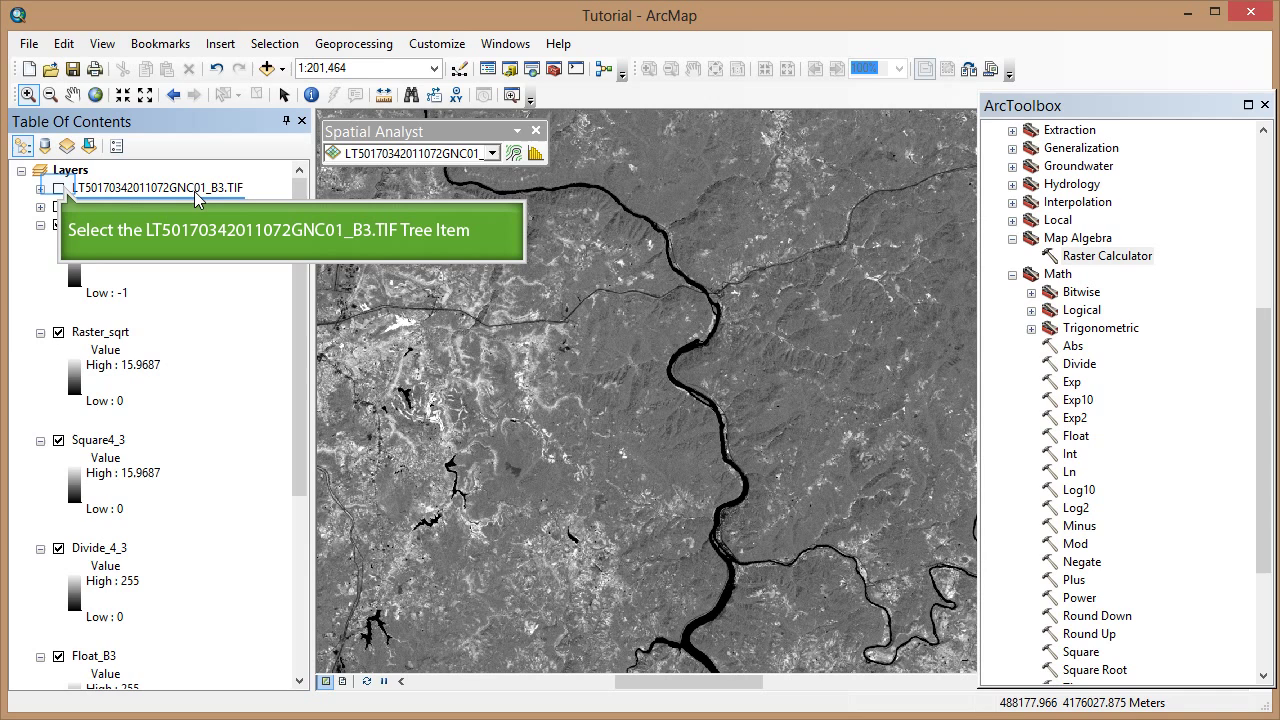
pyautogui.click(157, 205)
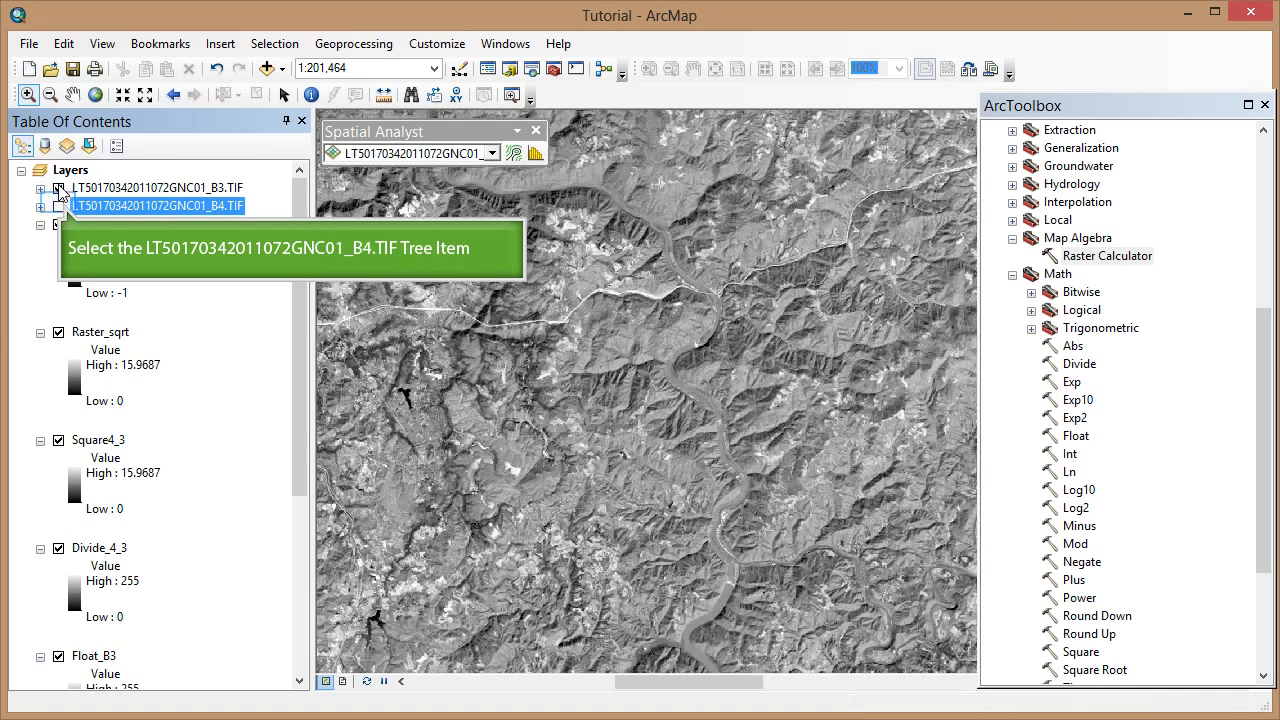
pyautogui.click(59, 205)
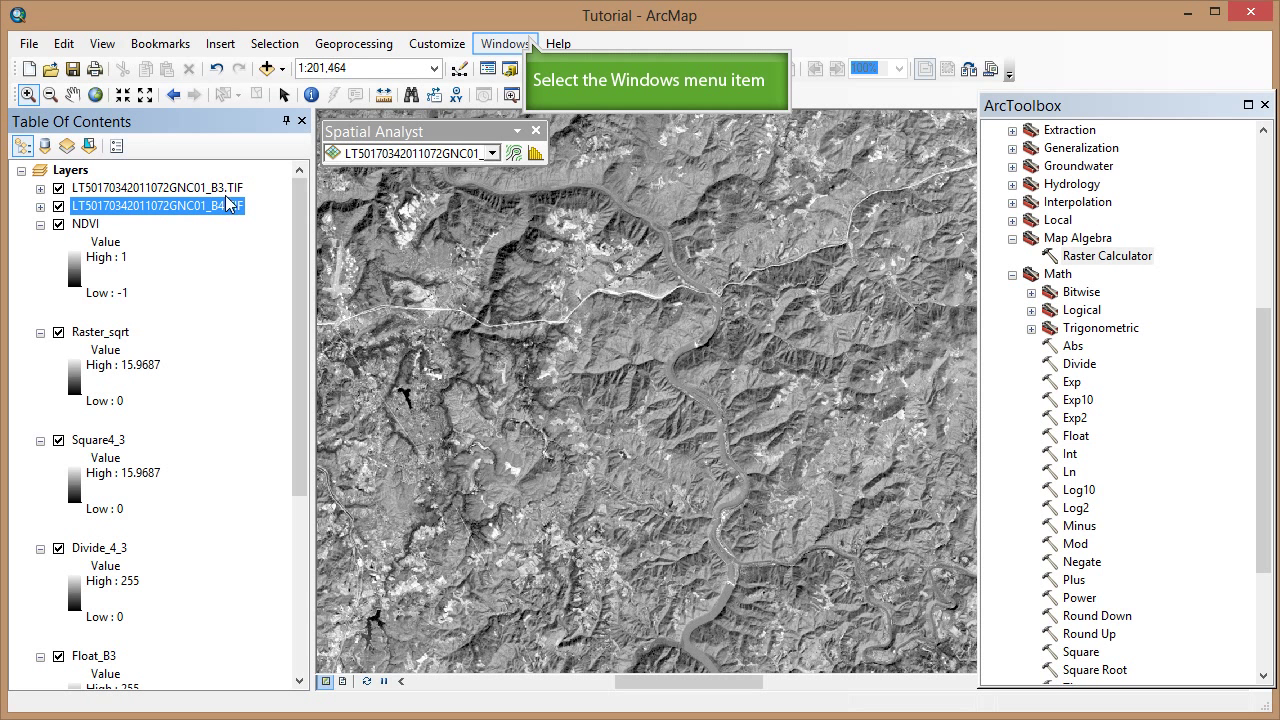
# Step: Open the Image Analysis window and select the B3 and B4 TIF layers together
pyautogui.click(505, 43)
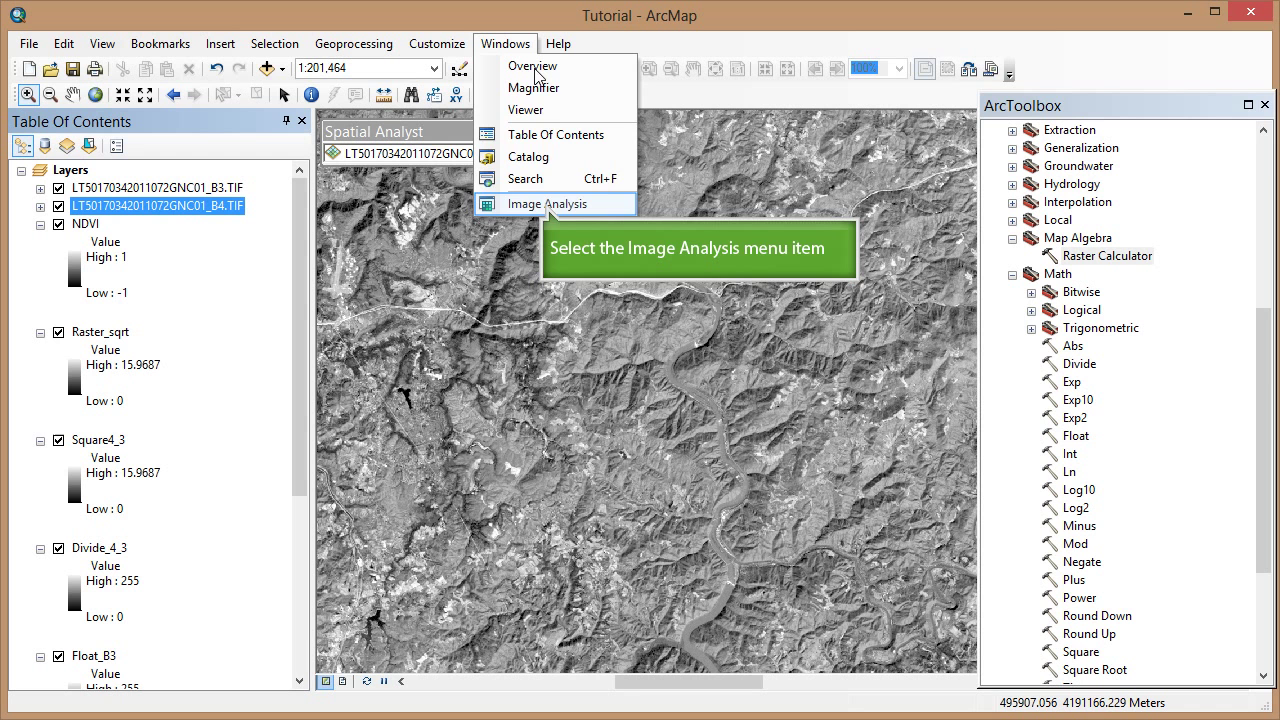
pyautogui.click(546, 203)
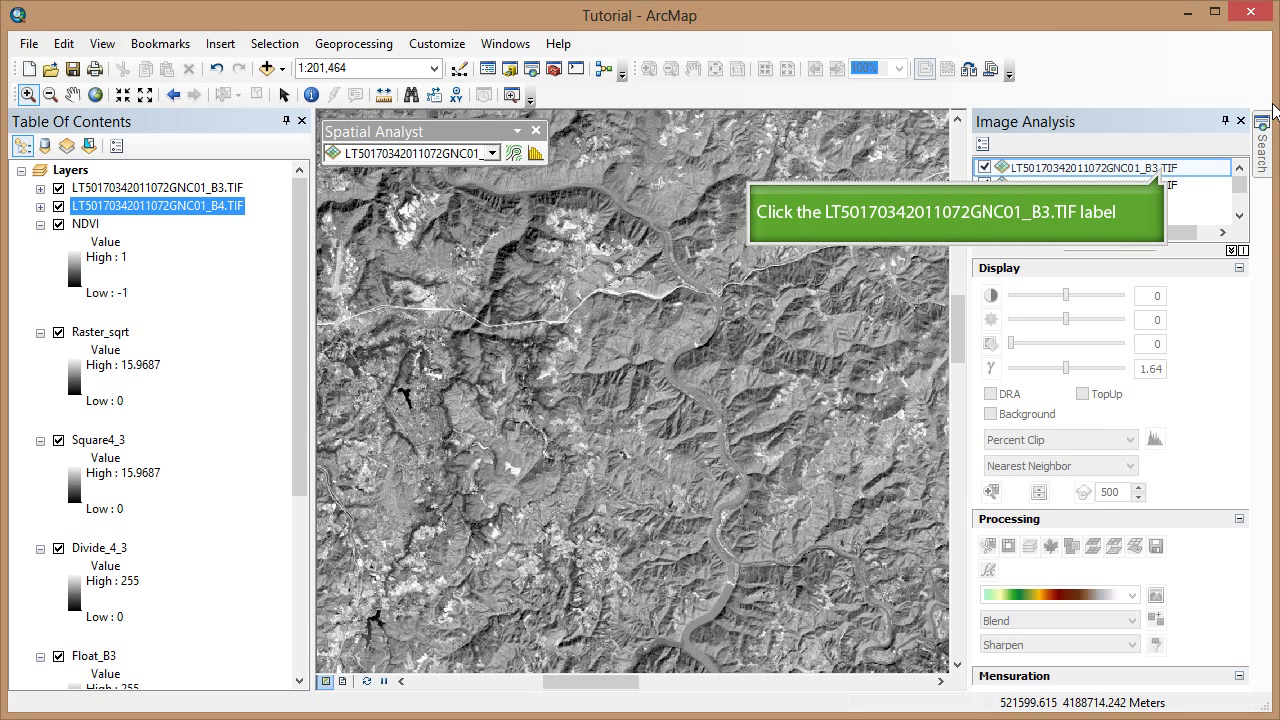
pyautogui.click(1100, 167)
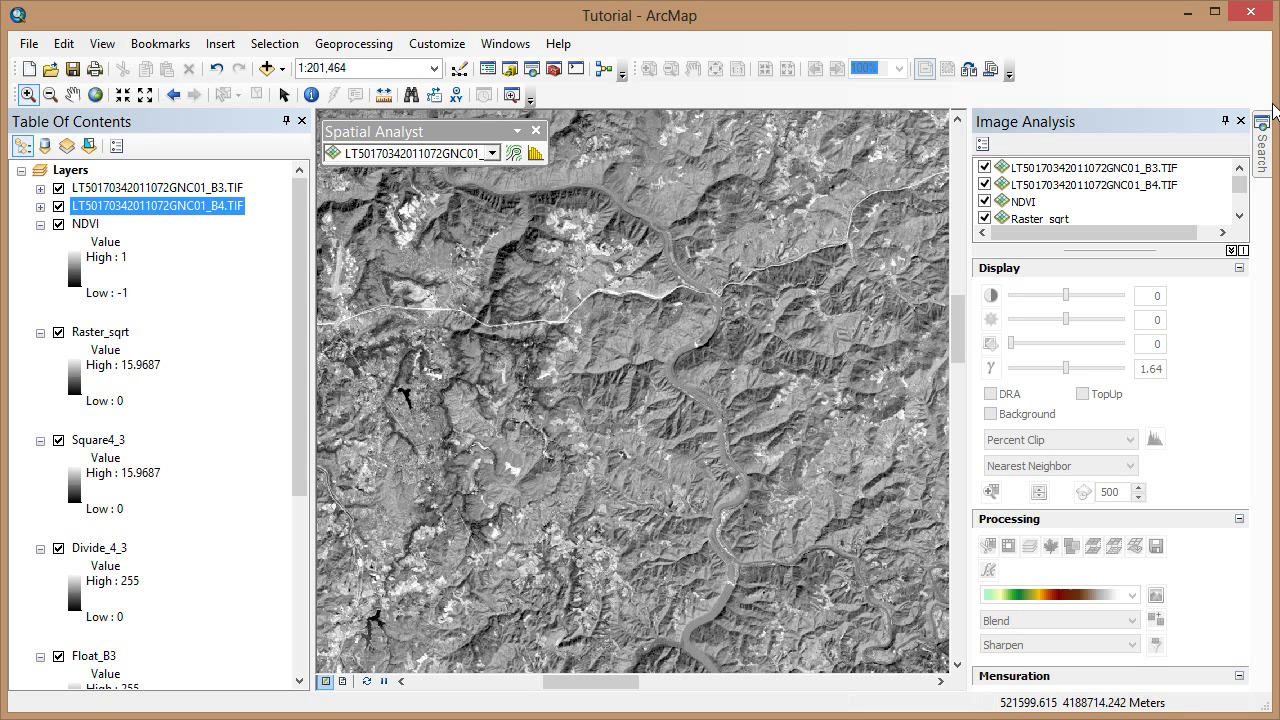
pyautogui.click(1093, 167)
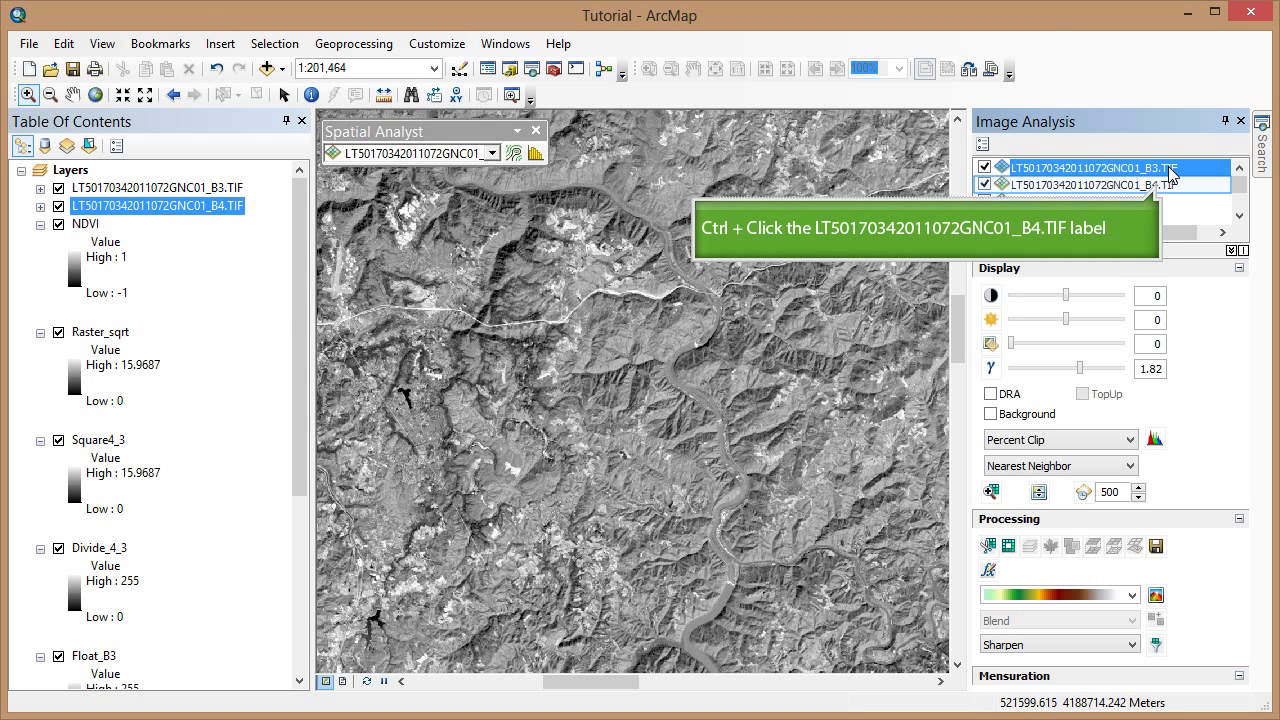
pyautogui.moveTo(1165, 178)
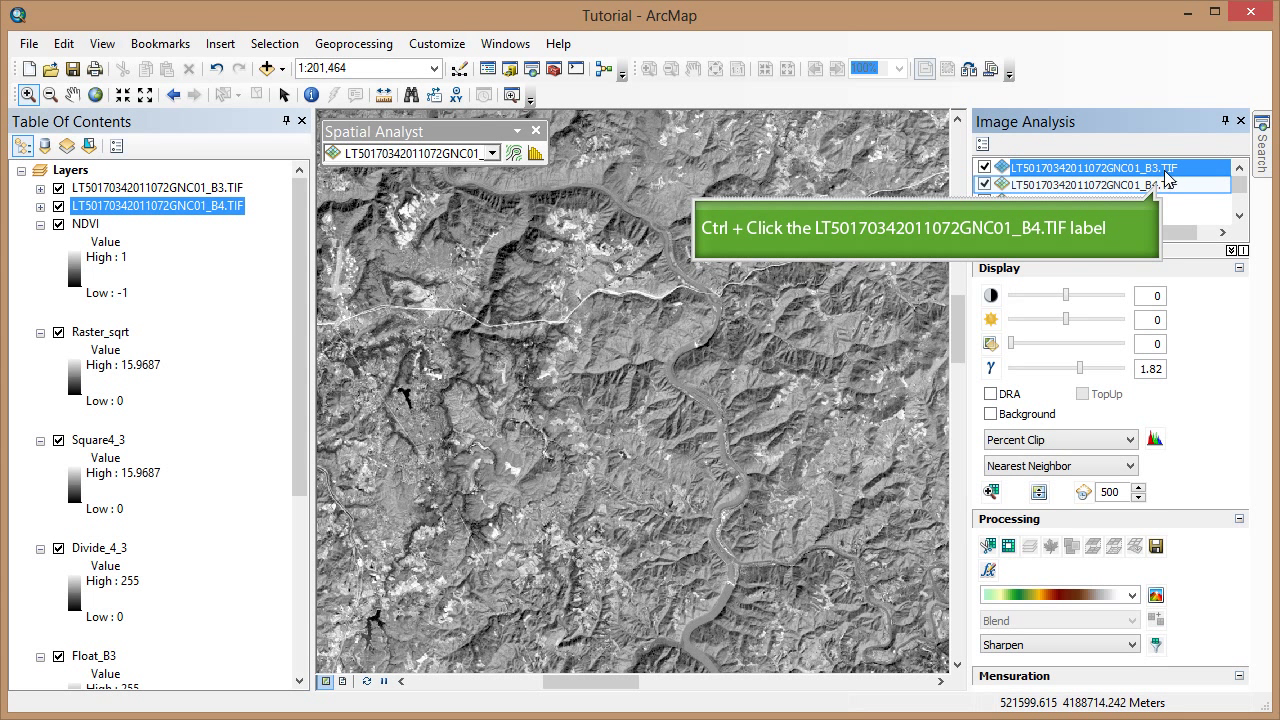
pyautogui.click(1090, 184)
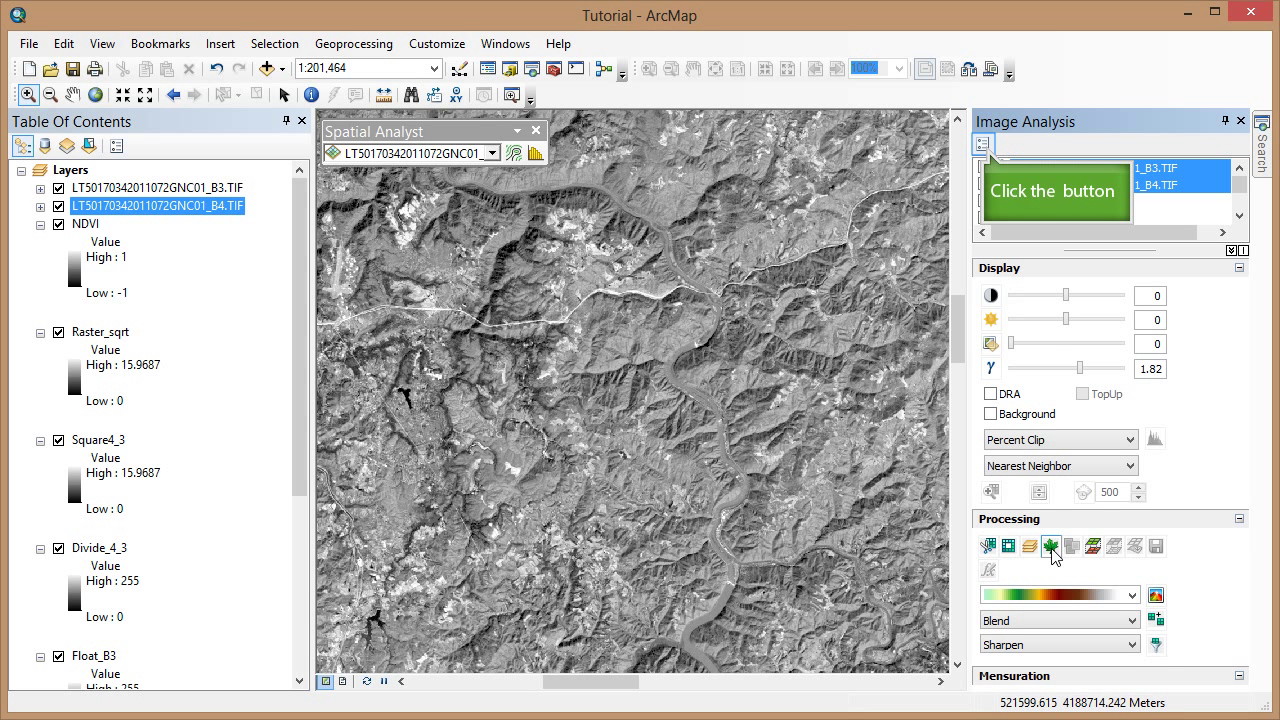
# Step: Turn off Use Wavelength and turn on Scientific Output in the NDVI options
pyautogui.click(983, 143)
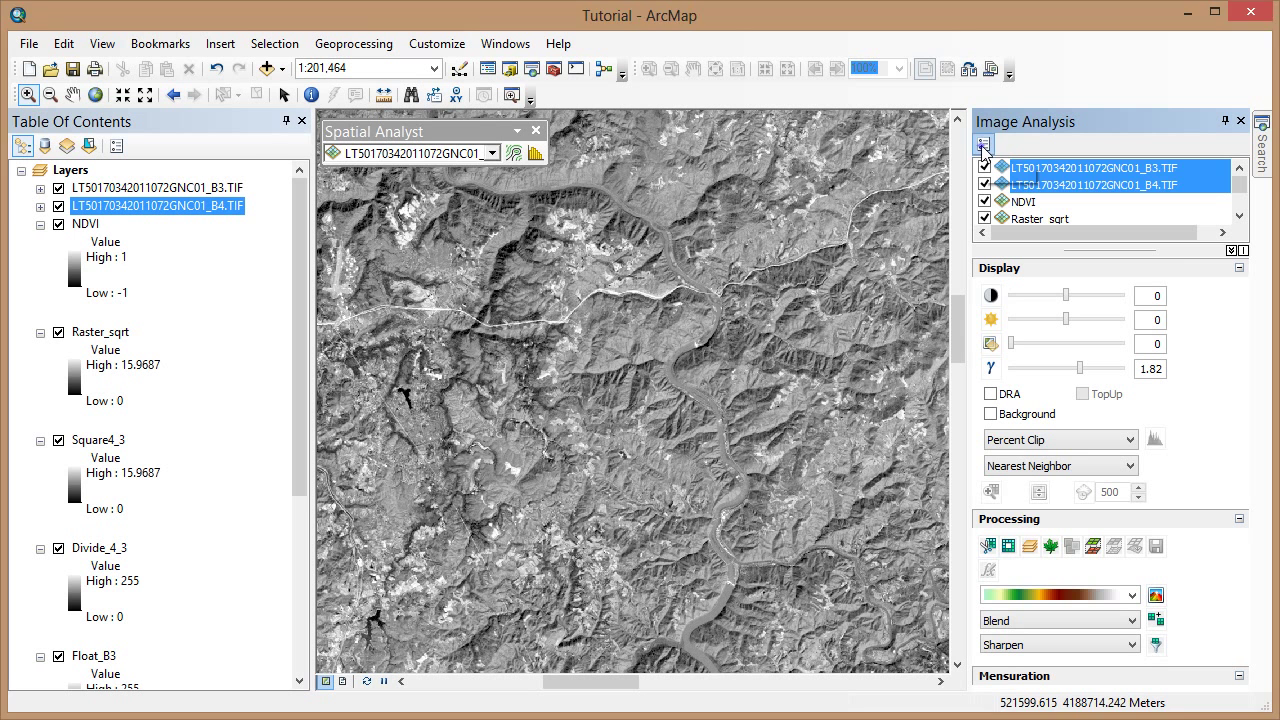
pyautogui.click(982, 145)
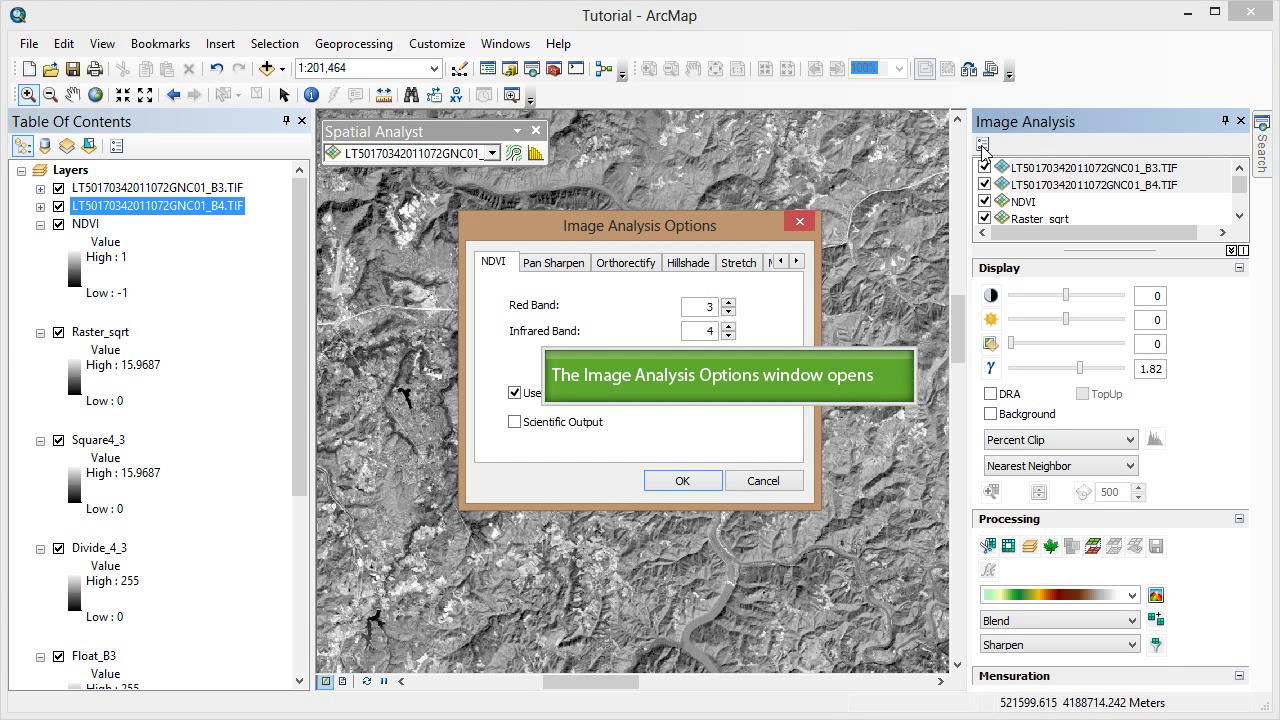
pyautogui.click(515, 392)
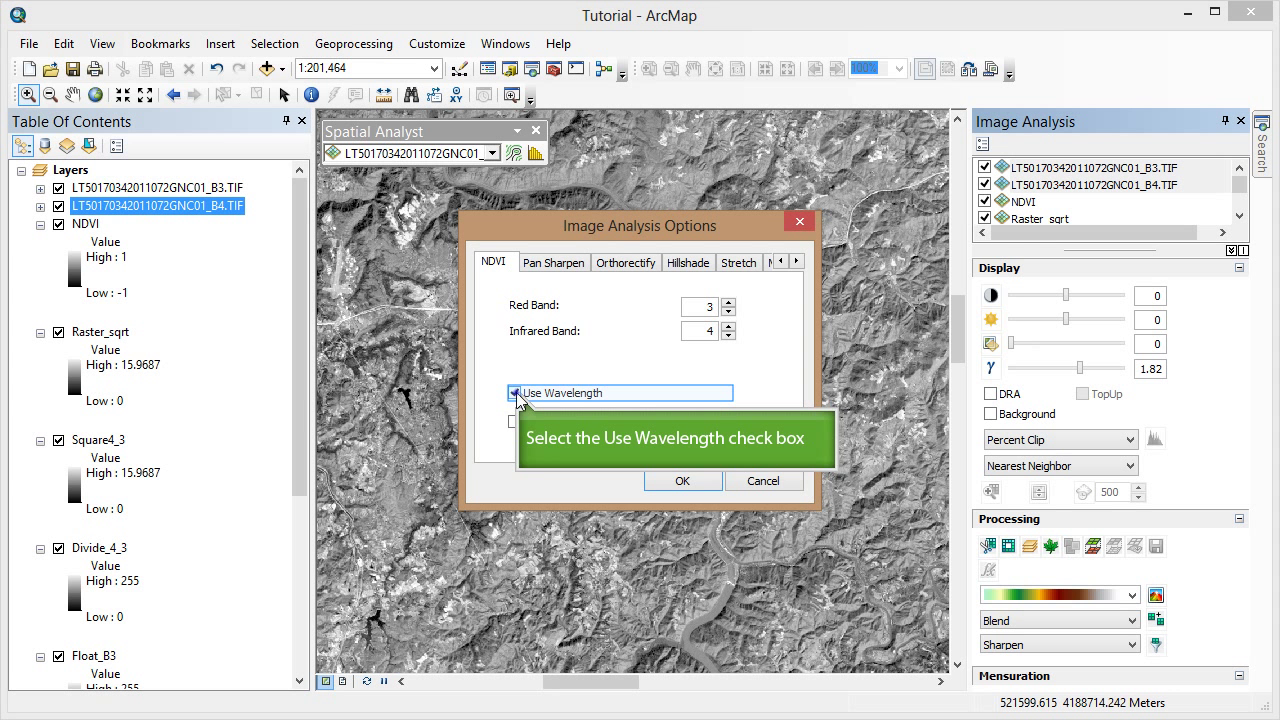
pyautogui.click(513, 392)
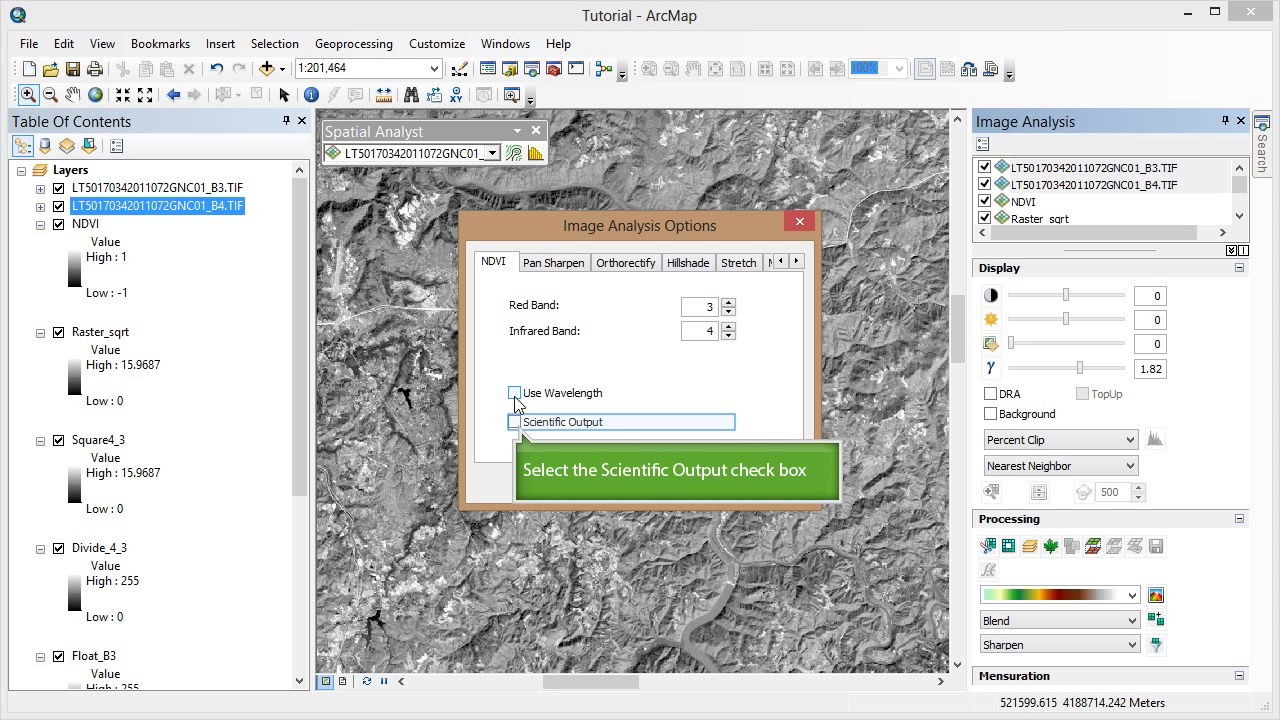
pyautogui.click(514, 422)
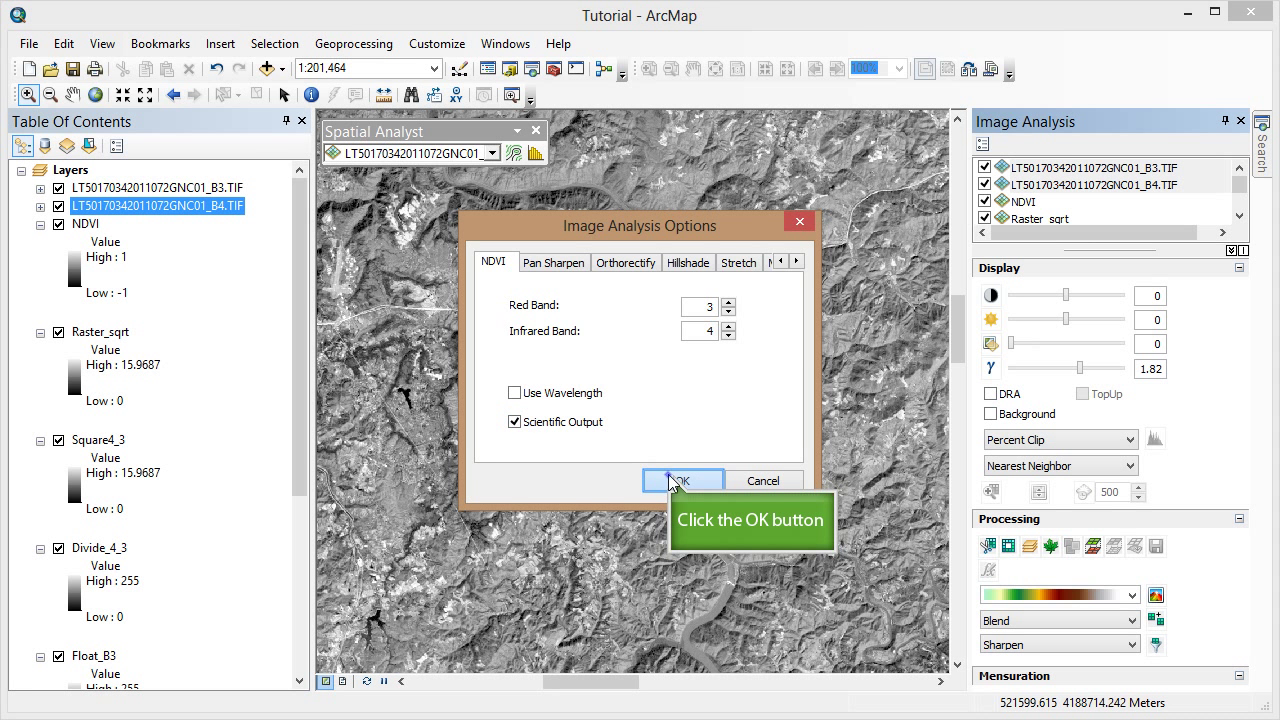
pyautogui.click(683, 480)
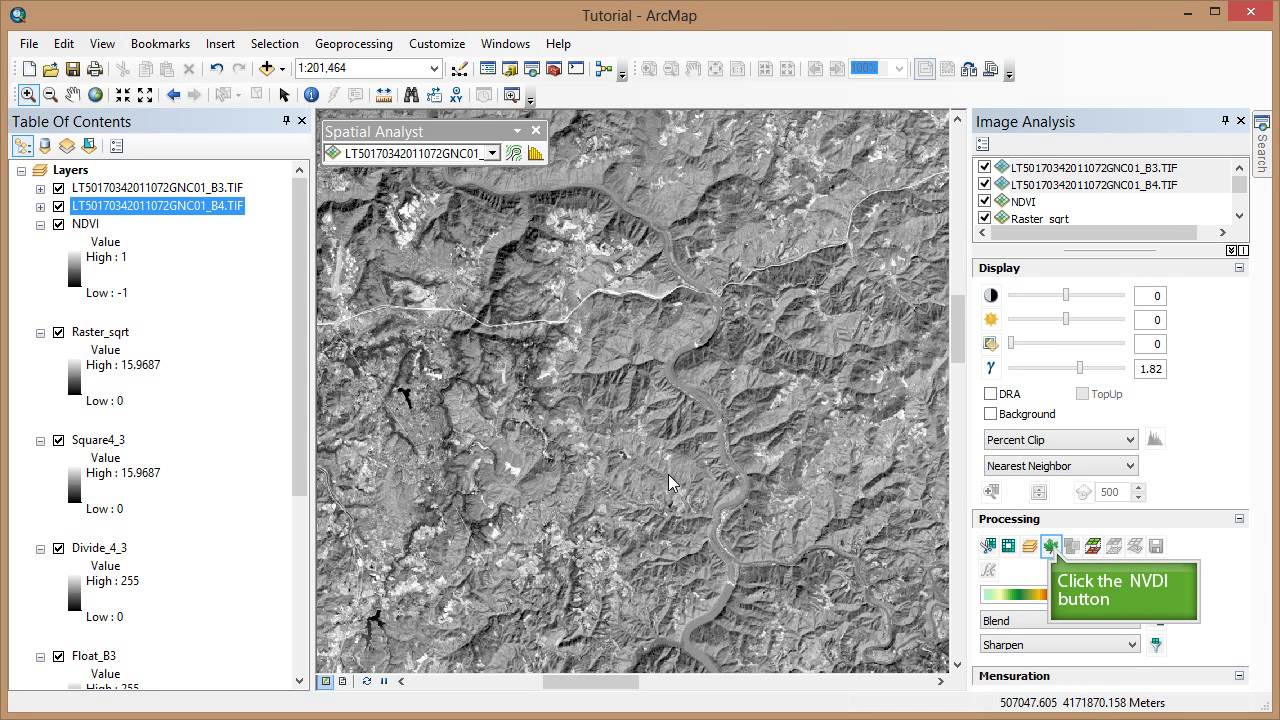
# Step: Run the Image Analysis NDVI tool on the selected band 3 and band 4 rasters
pyautogui.click(1051, 546)
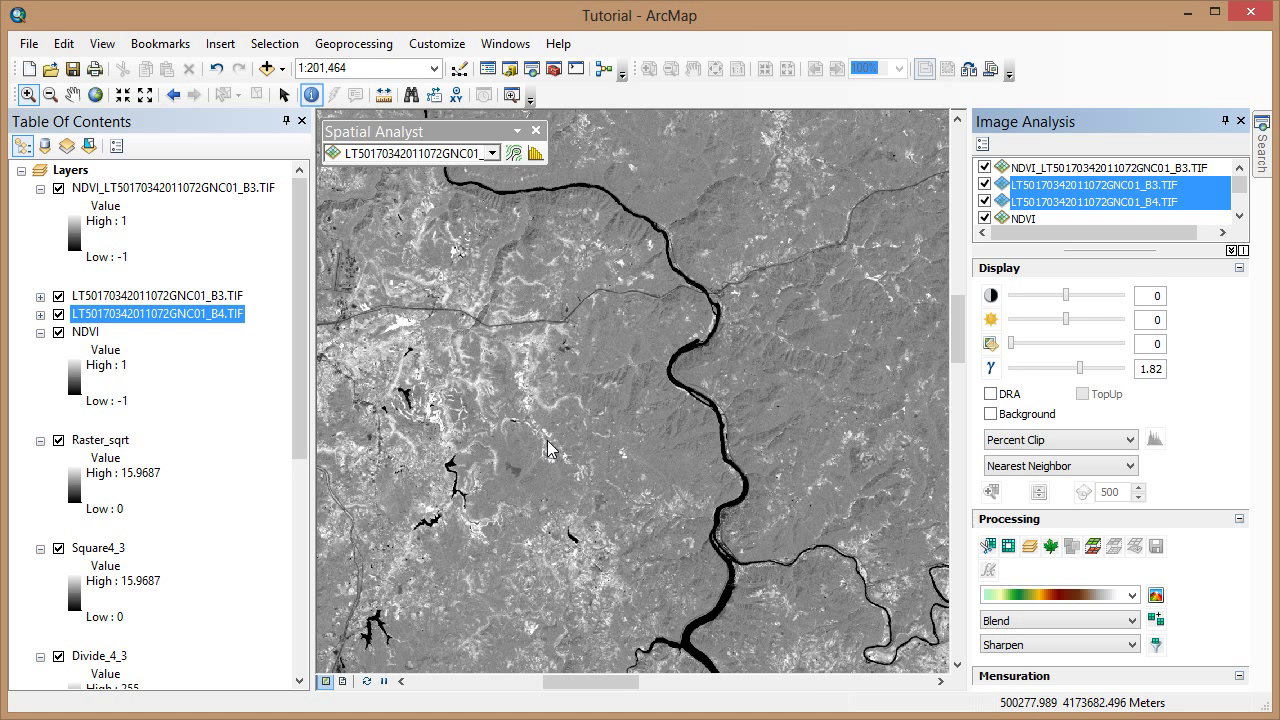
pyautogui.moveTo(311, 94)
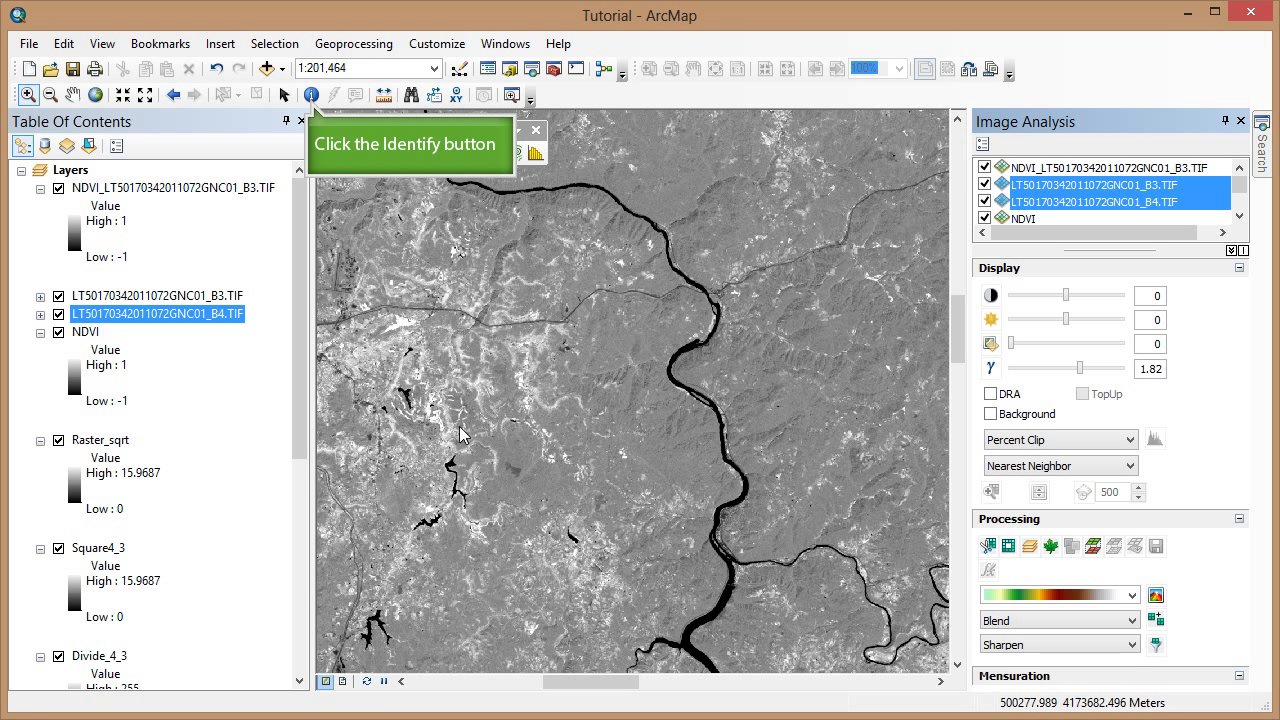
# Step: Identify the new NDVI layer's pixel value west of the river (0.608247)
pyautogui.click(311, 94)
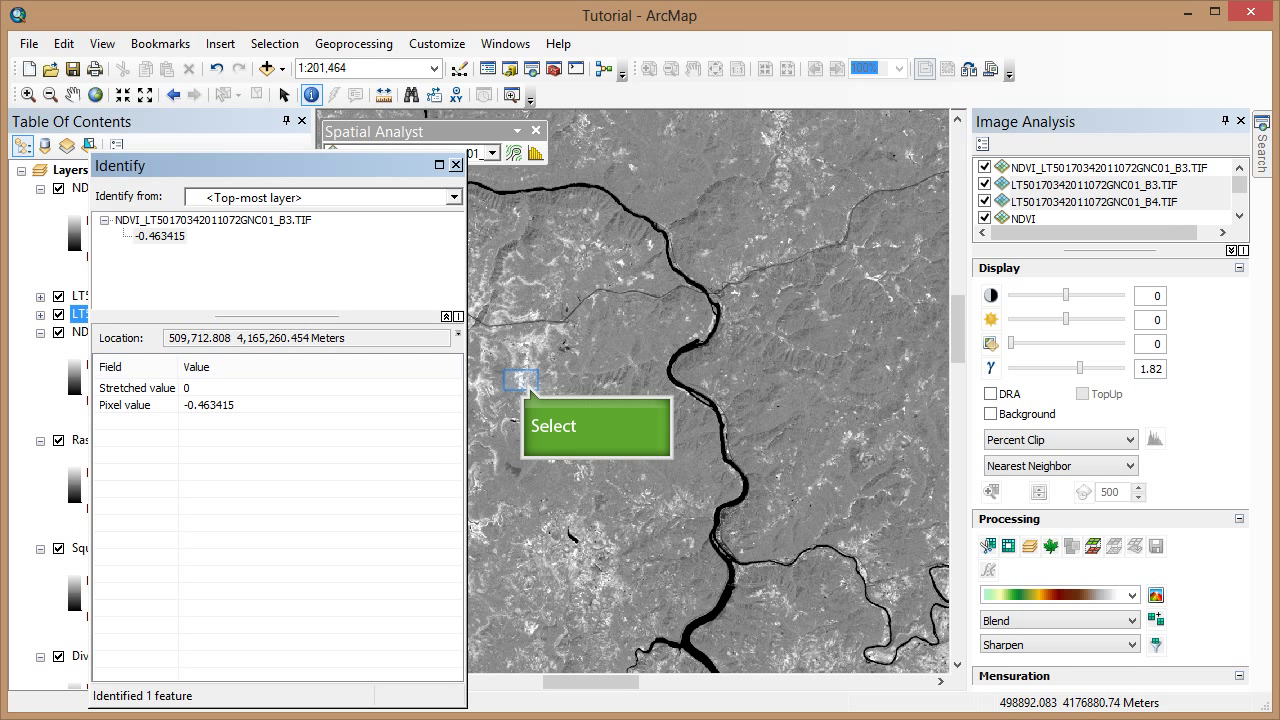
pyautogui.click(521, 381)
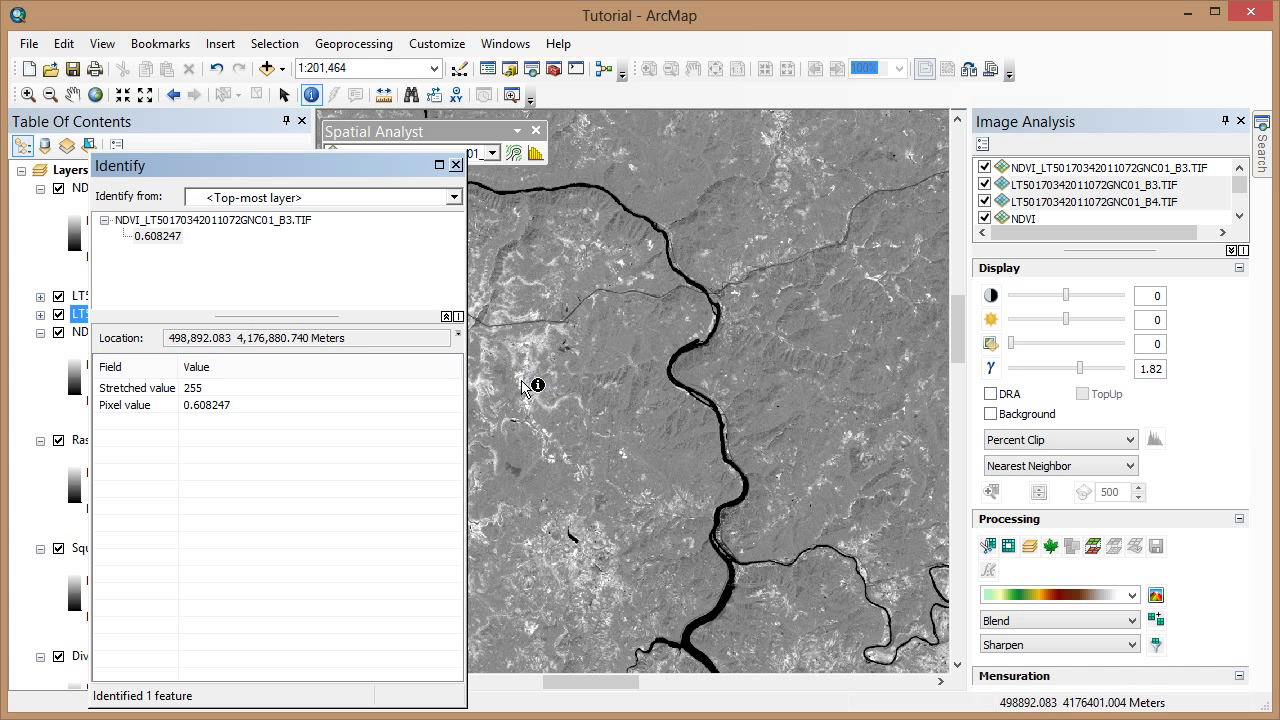
pyautogui.moveTo(537, 391)
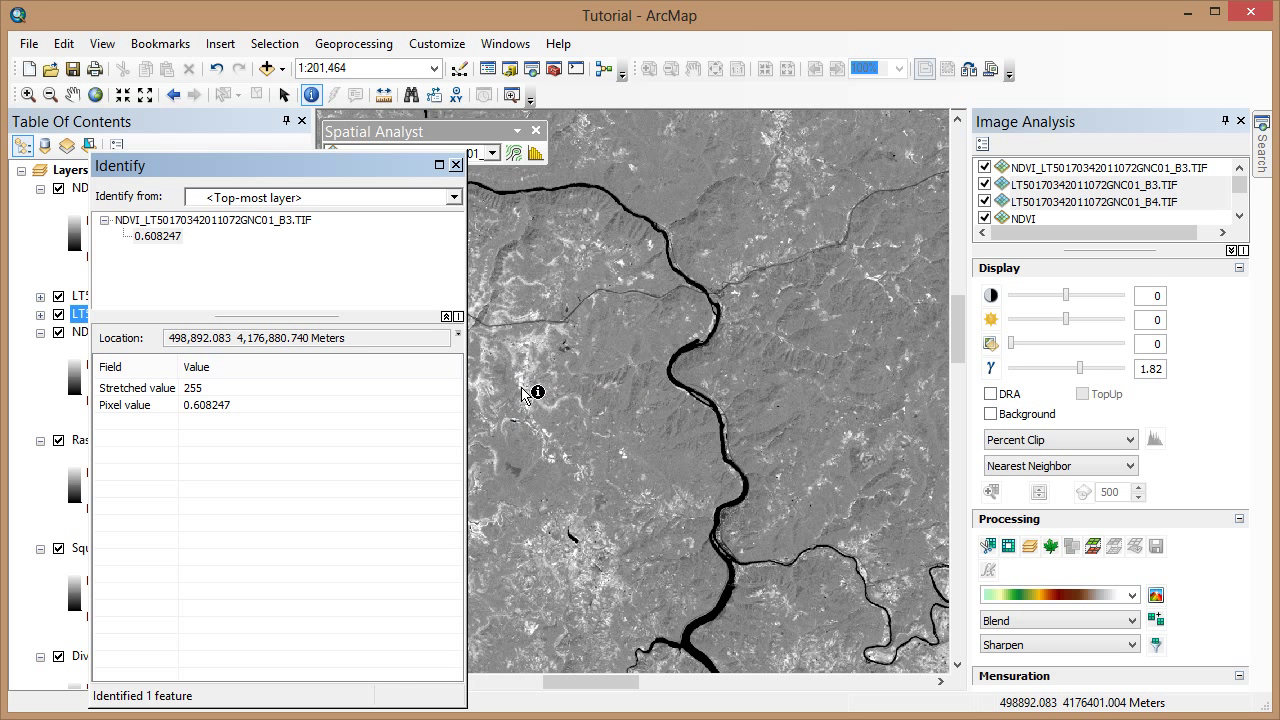